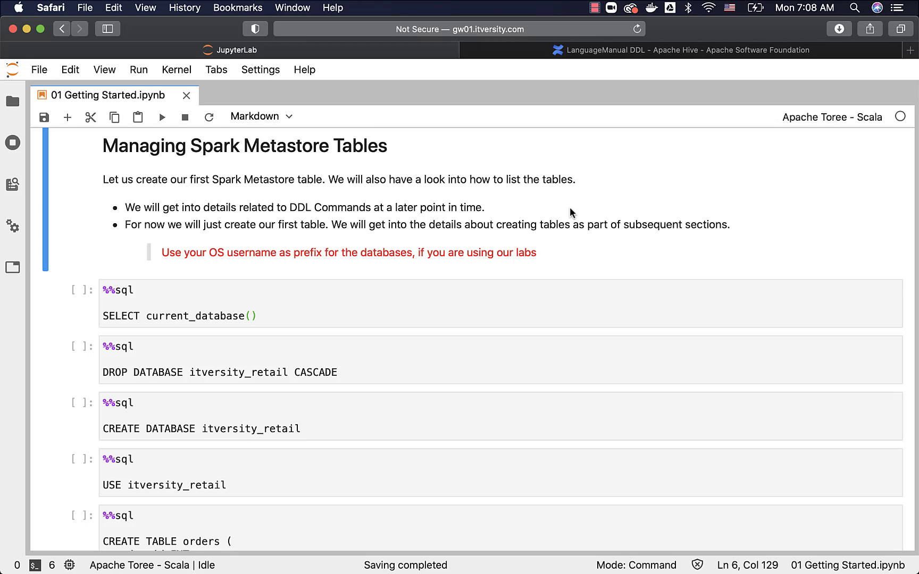
pyautogui.moveTo(517, 245)
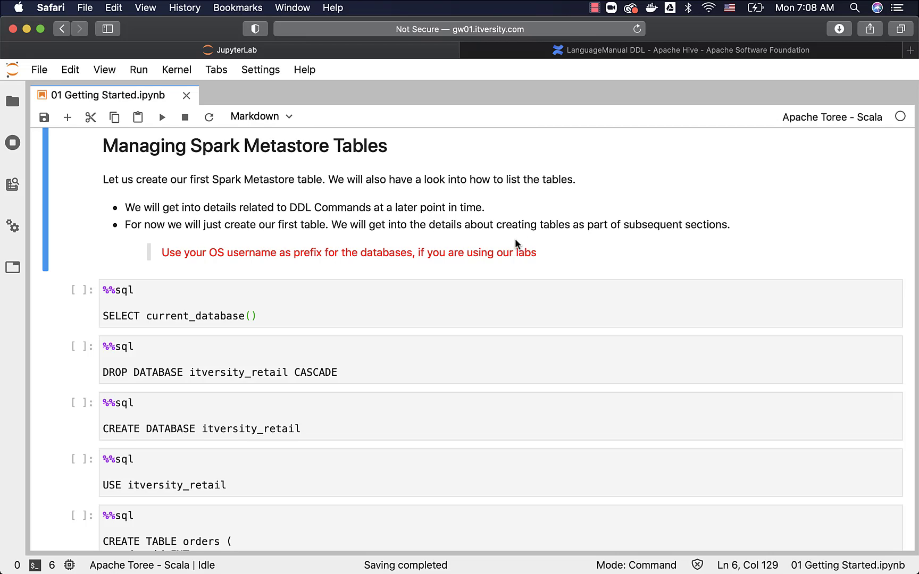
pyautogui.moveTo(226, 262)
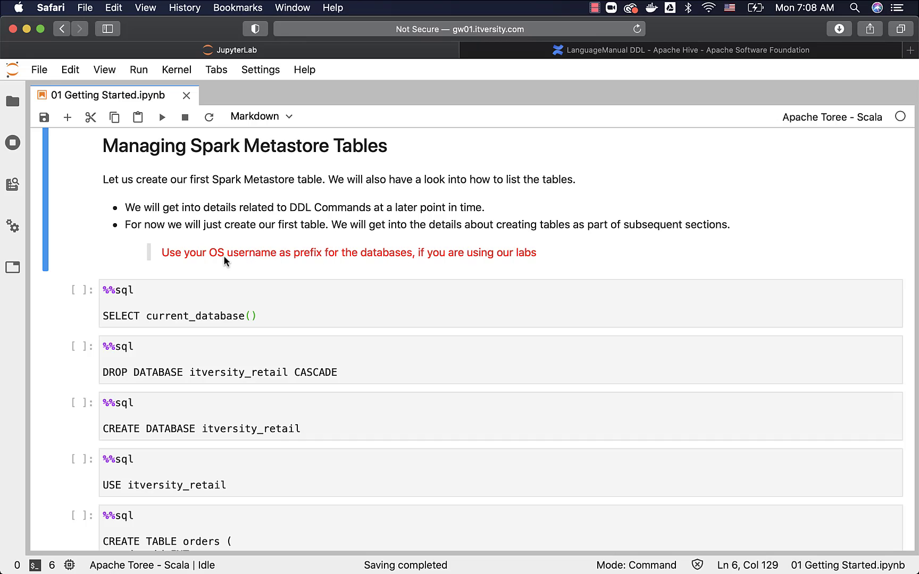
pyautogui.moveTo(435, 265)
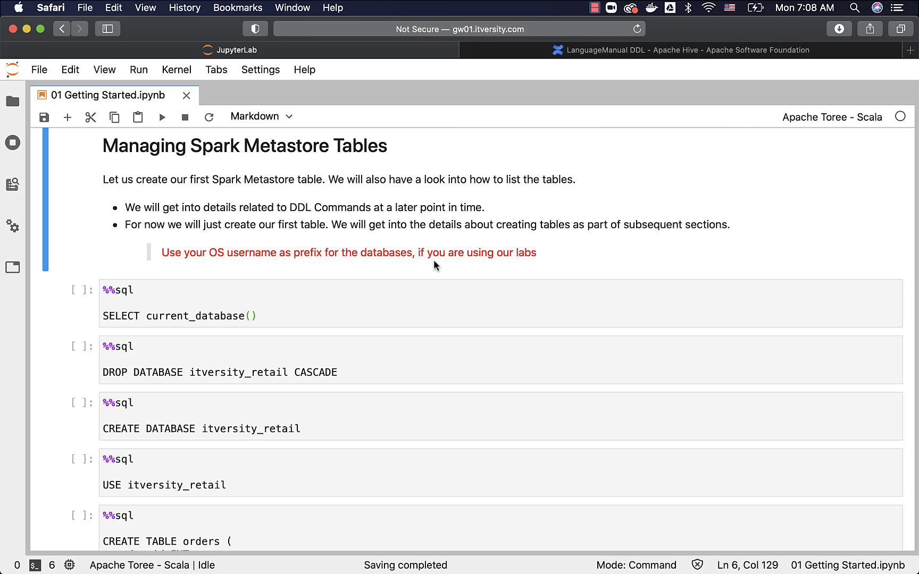
pyautogui.moveTo(339, 306)
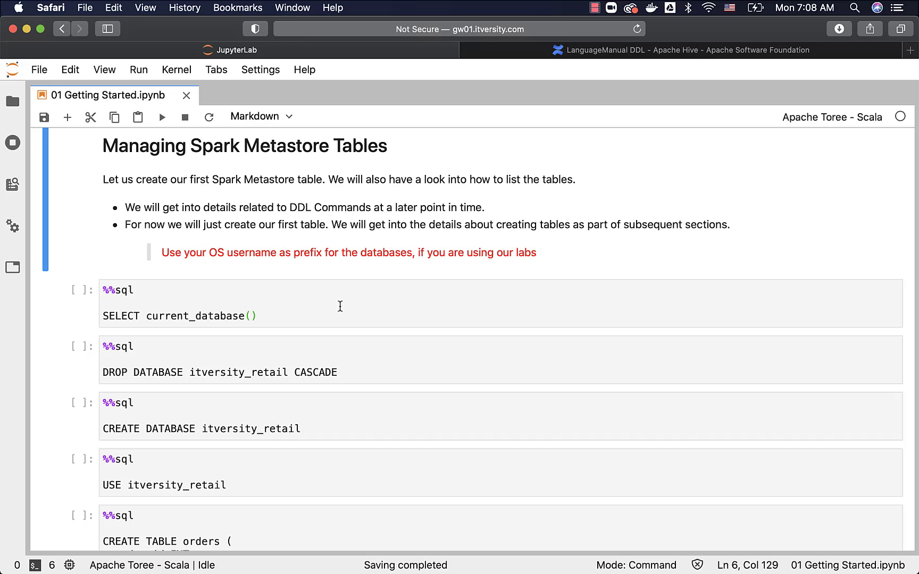
pyautogui.moveTo(244, 375)
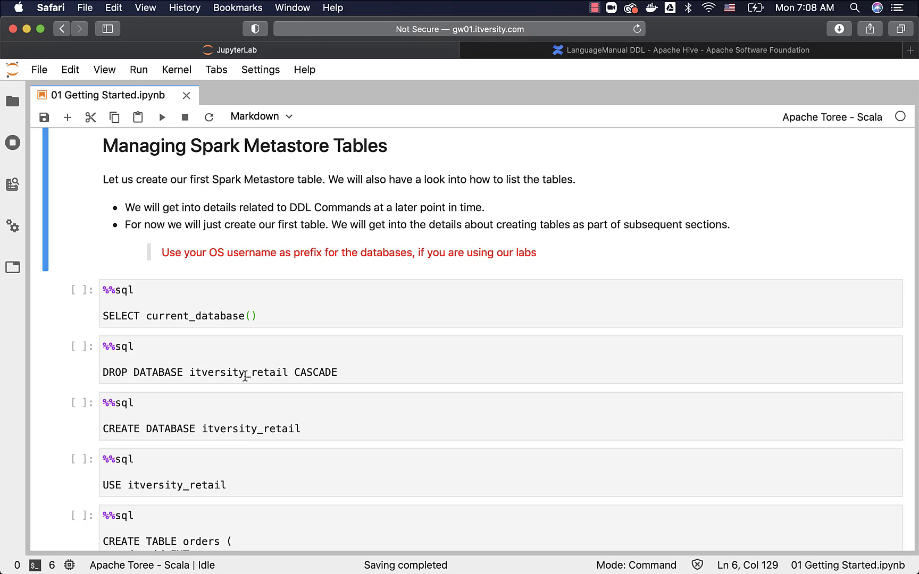
pyautogui.moveTo(39, 70)
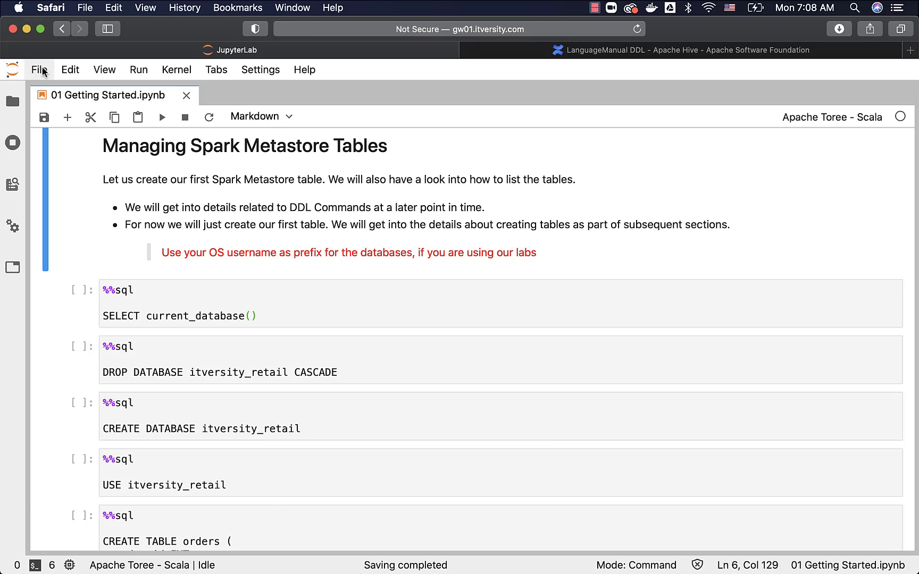
# Open a new terminal session, then return to the 01 Getting Started notebook
pyautogui.click(39, 69)
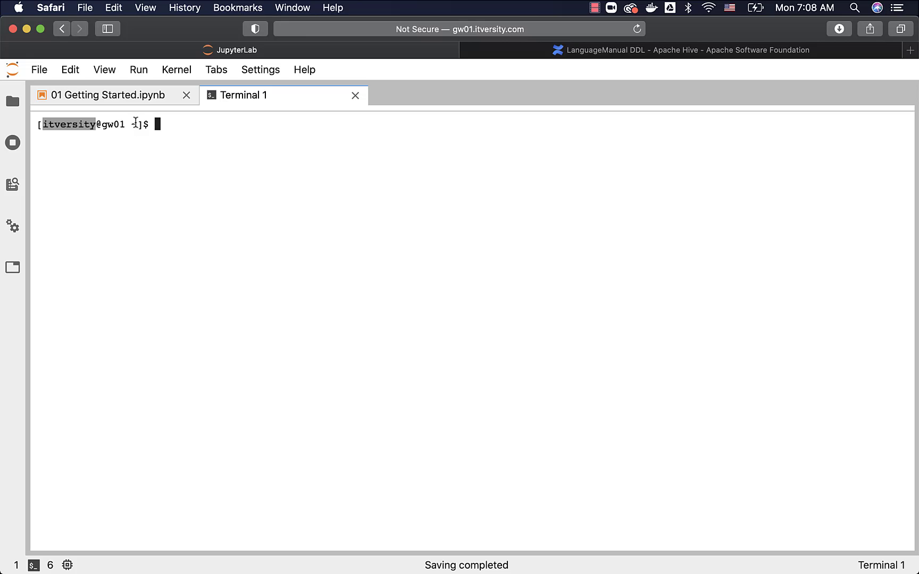
pyautogui.moveTo(147, 95)
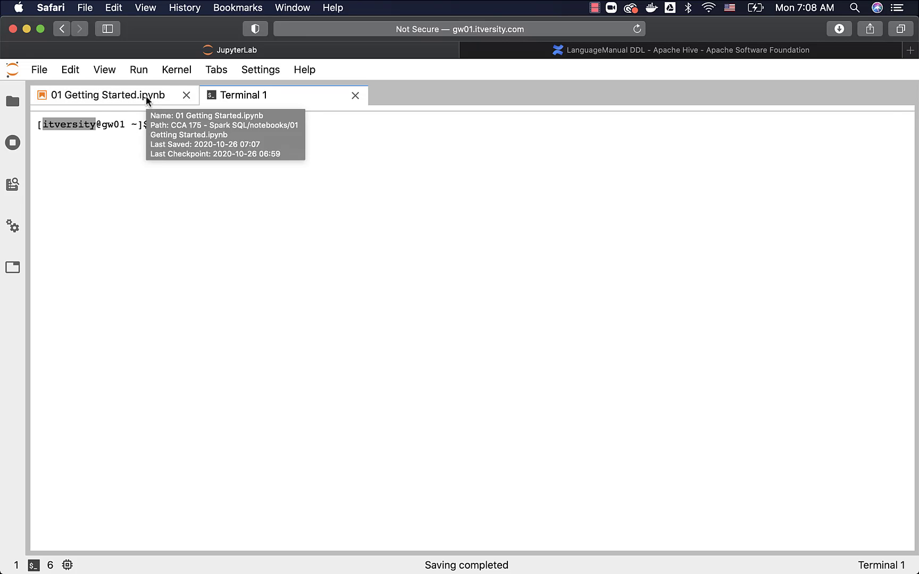
pyautogui.click(99, 95)
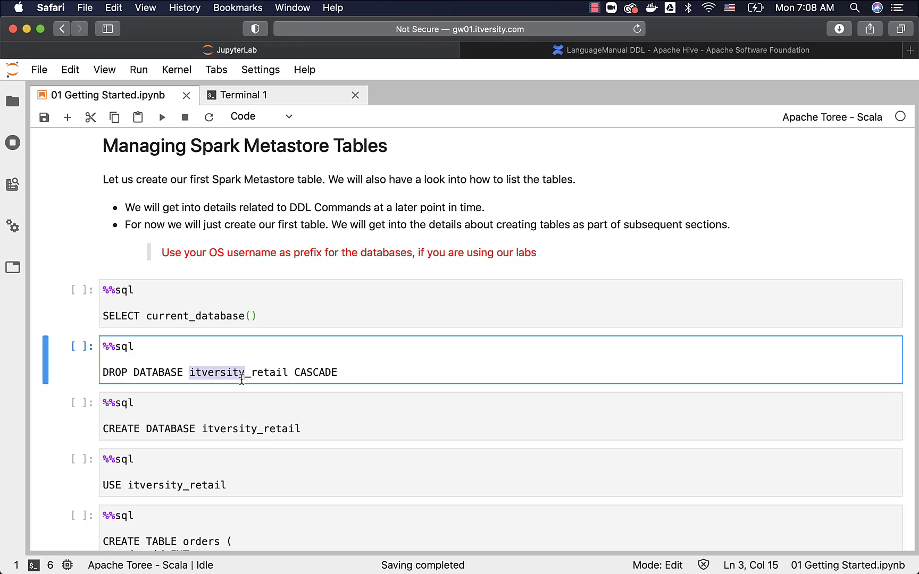
pyautogui.moveTo(278, 378)
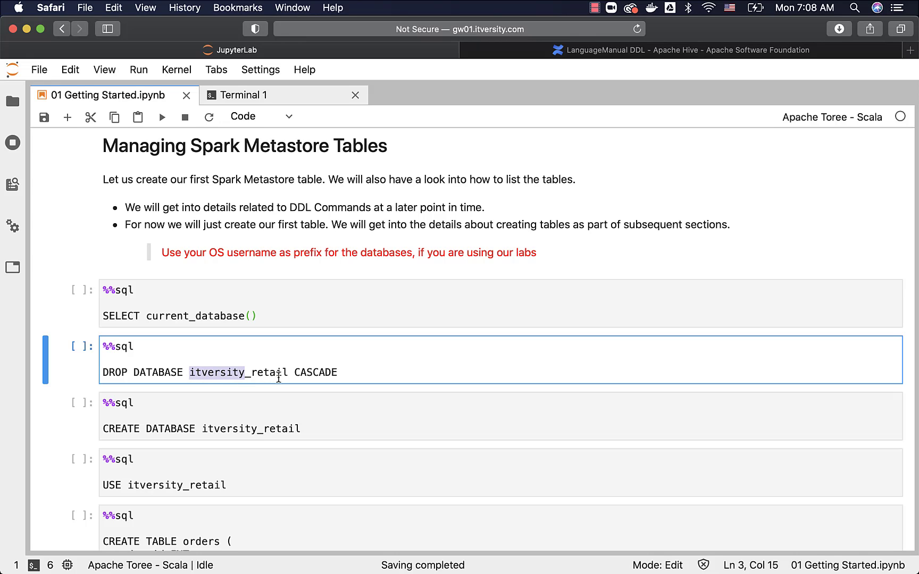
# Run SELECT current_database(), DROP DATABASE and CREATE DATABASE itversity_retail cells
pyautogui.click(296, 316)
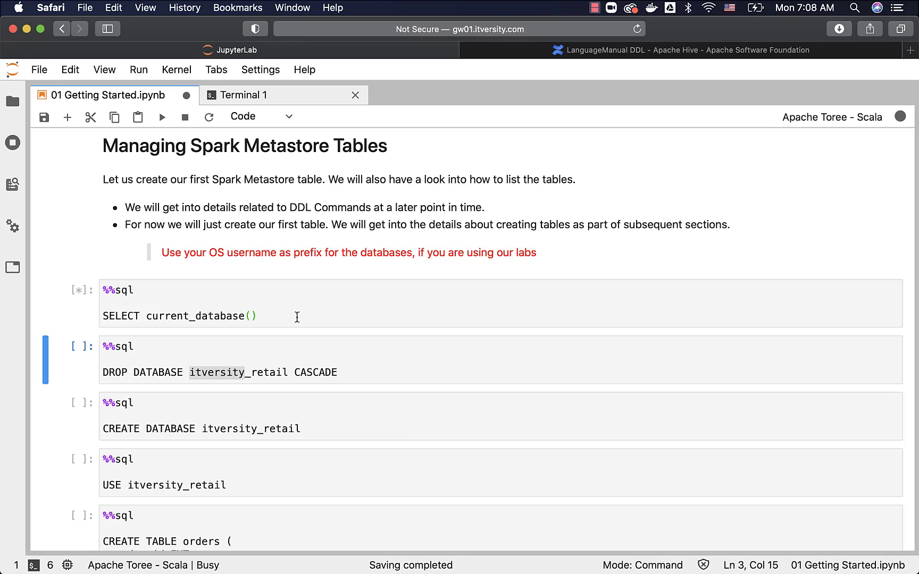
pyautogui.click(369, 359)
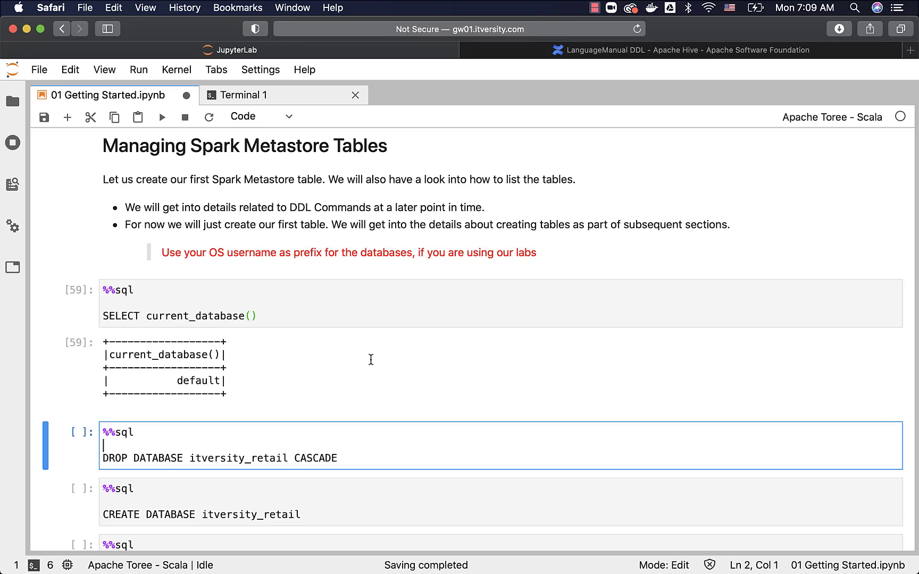
pyautogui.scroll(-3)
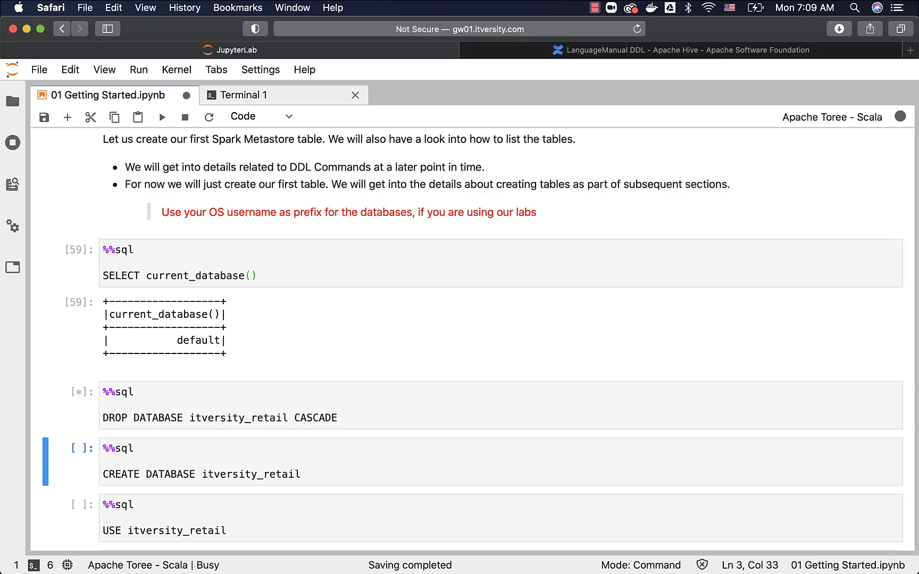
pyautogui.scroll(-3)
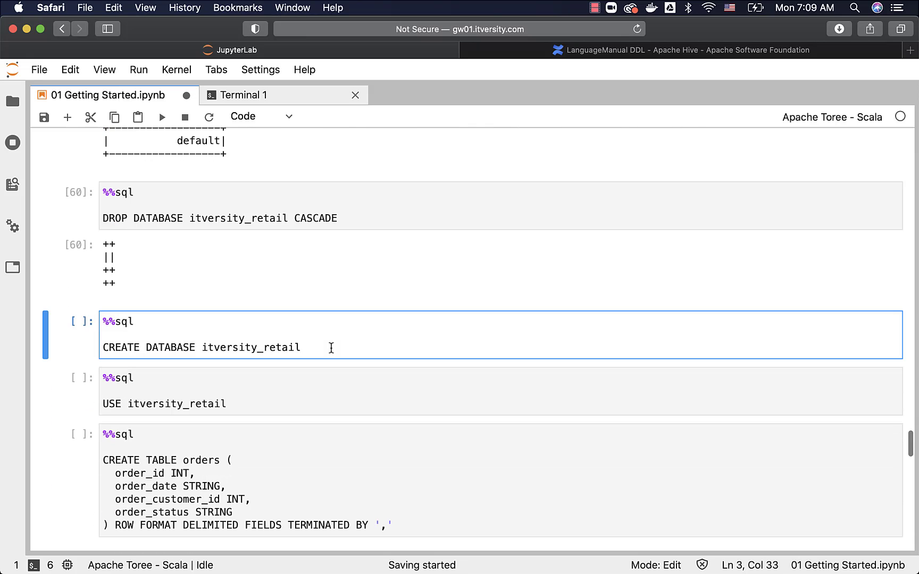
pyautogui.press('shift+enter')
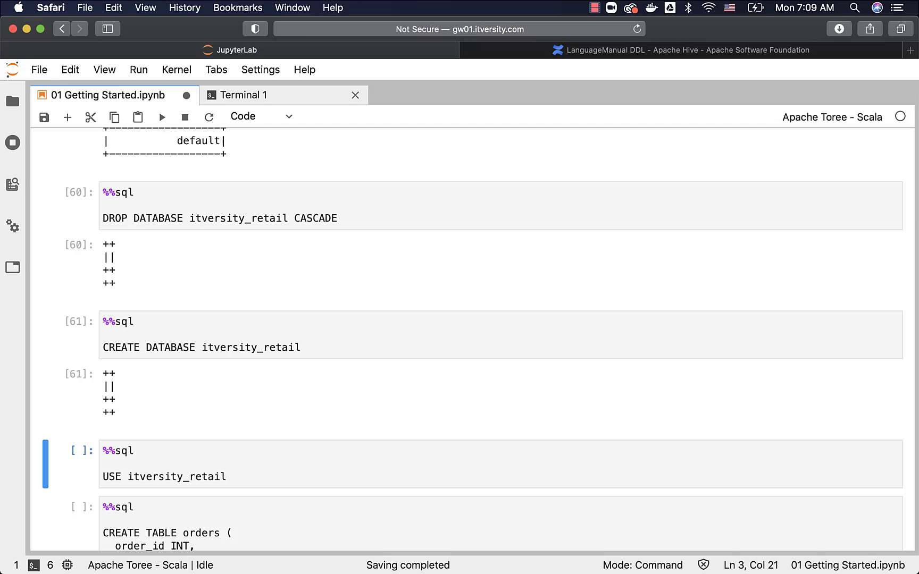
pyautogui.scroll(-3)
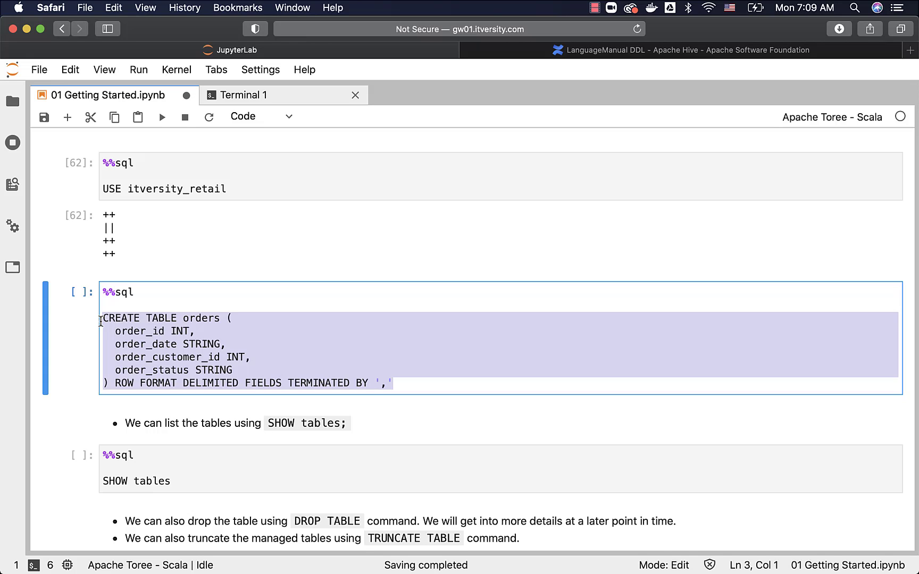
# Select the table name orders in the CREATE TABLE statement cell
pyautogui.click(135, 318)
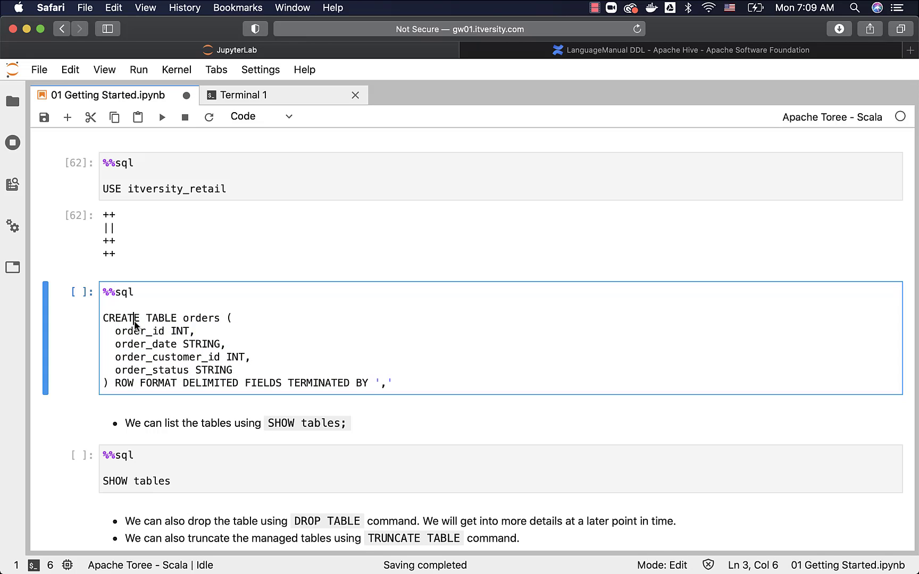
pyautogui.doubleClick(201, 317)
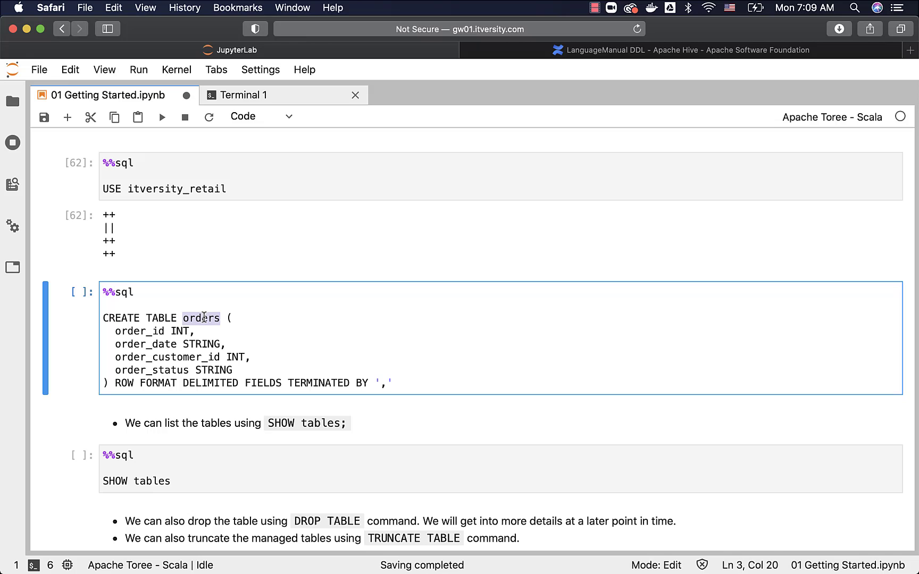
pyautogui.moveTo(140, 334)
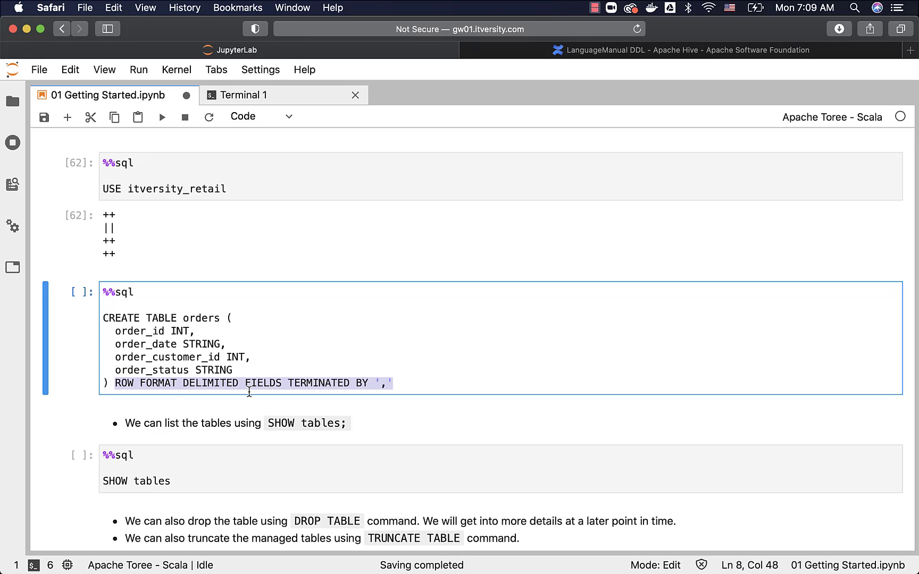
pyautogui.moveTo(413, 384)
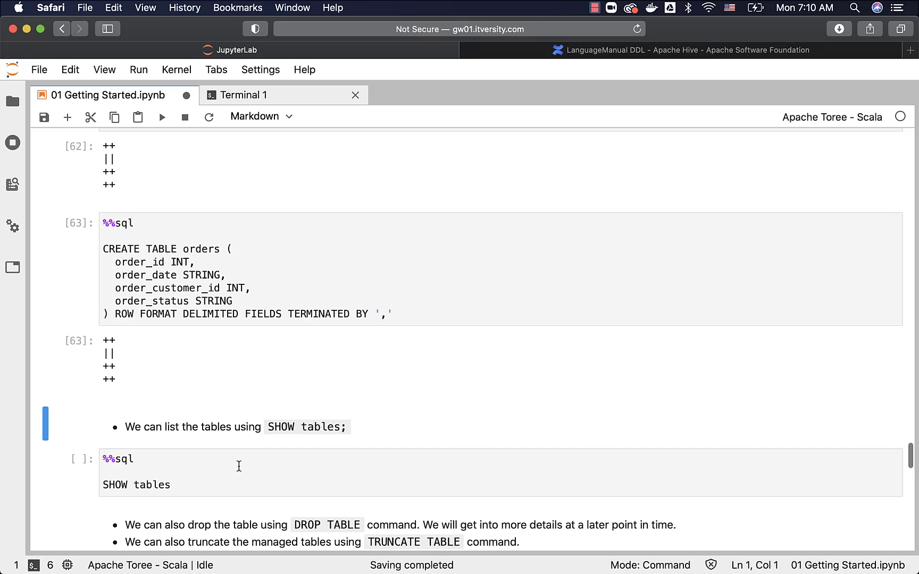
# Run SHOW tables and scroll to see orders listed in itversity_retail
pyautogui.scroll(3)
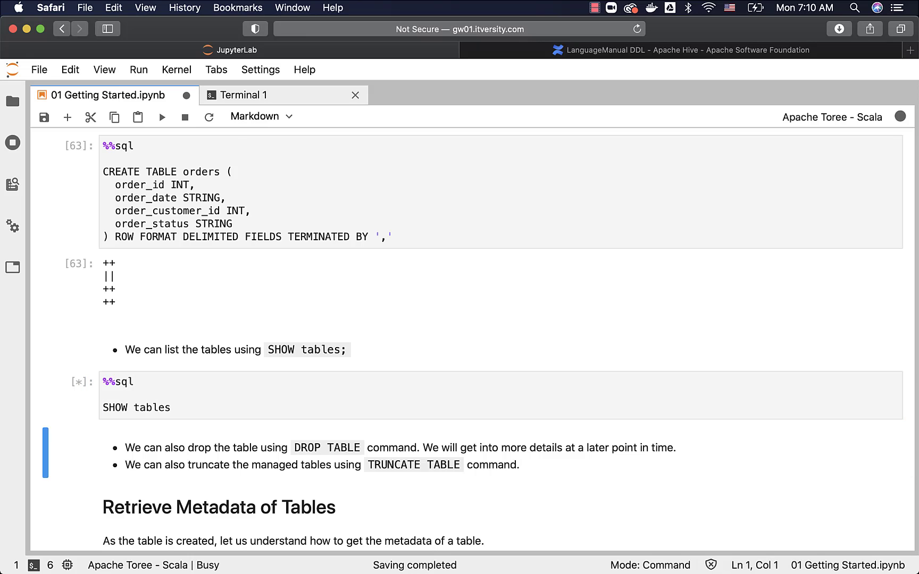
pyautogui.click(162, 116)
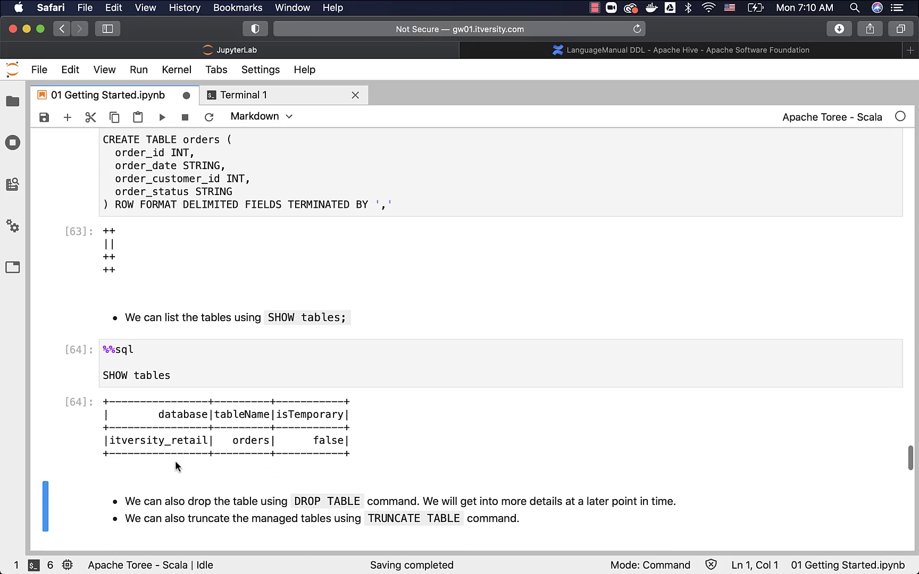
pyautogui.moveTo(226, 447)
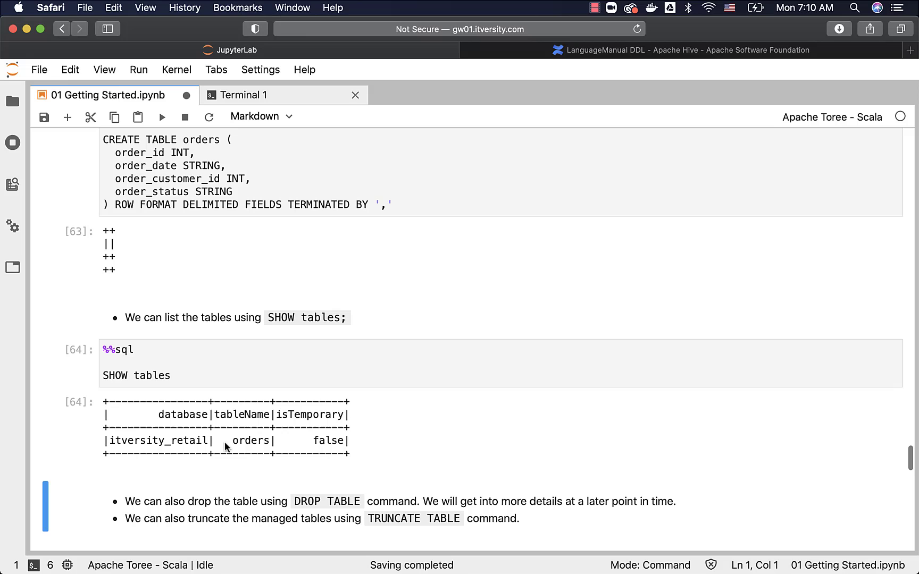
pyautogui.moveTo(178, 449)
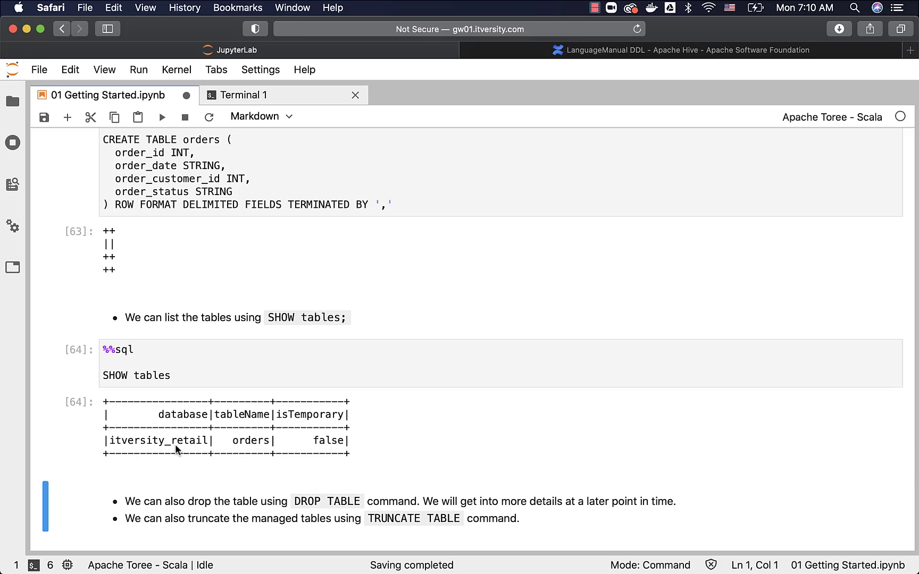
pyautogui.scroll(-3)
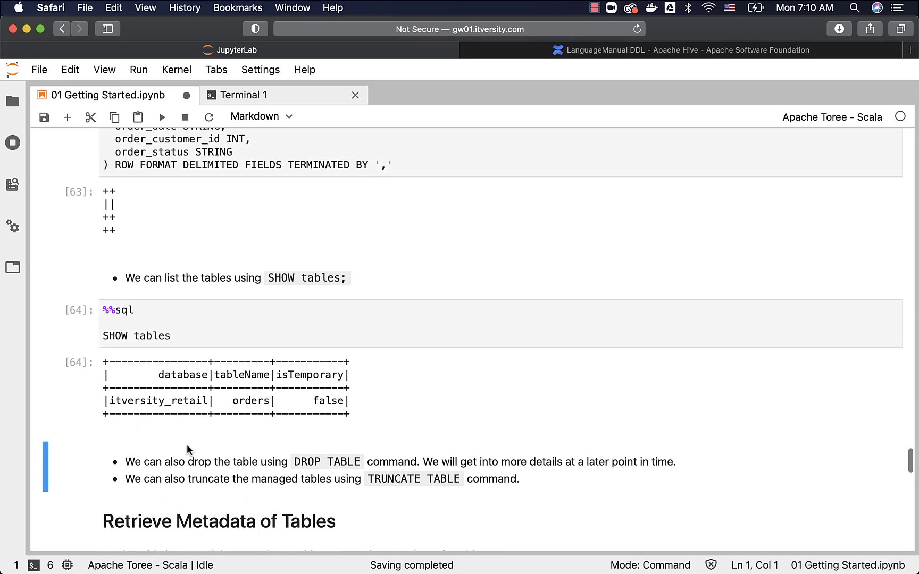
pyautogui.scroll(-3)
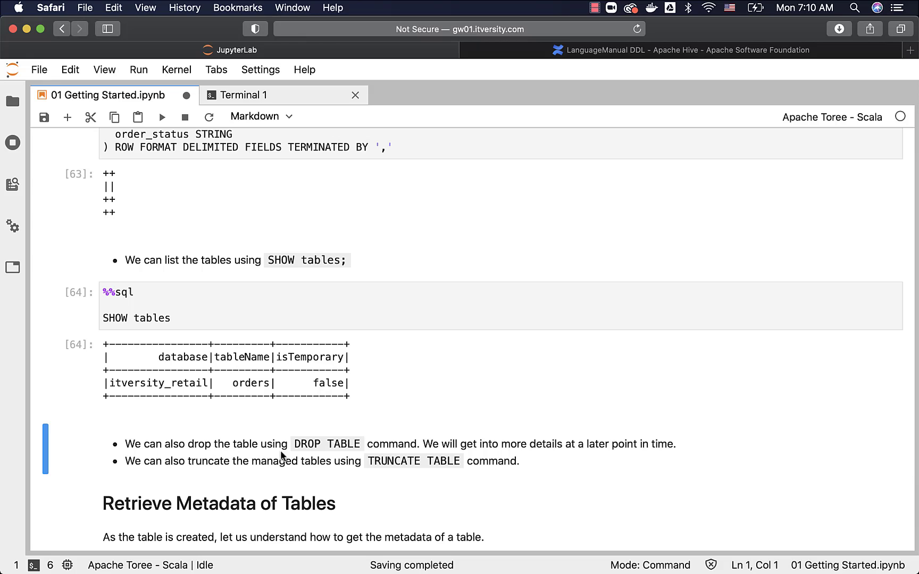
pyautogui.moveTo(547, 457)
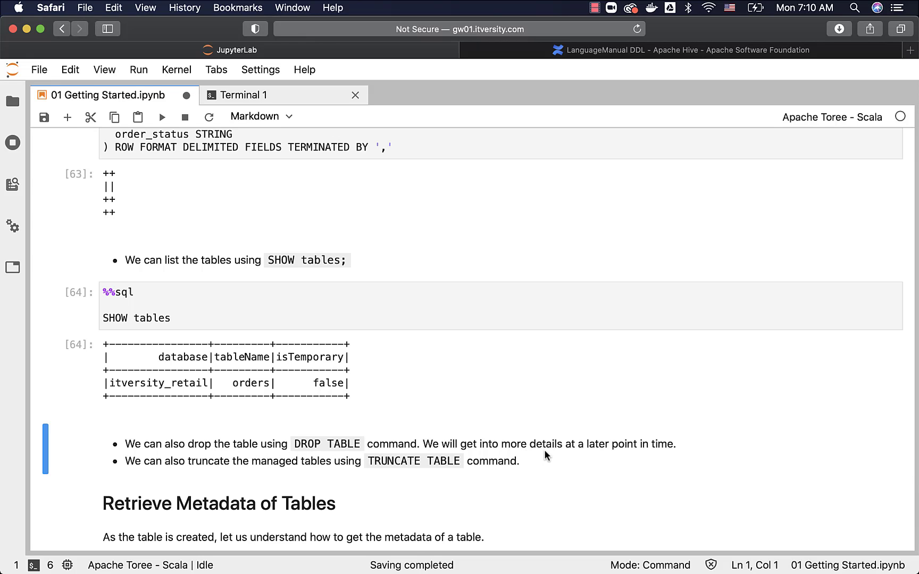
pyautogui.moveTo(332, 479)
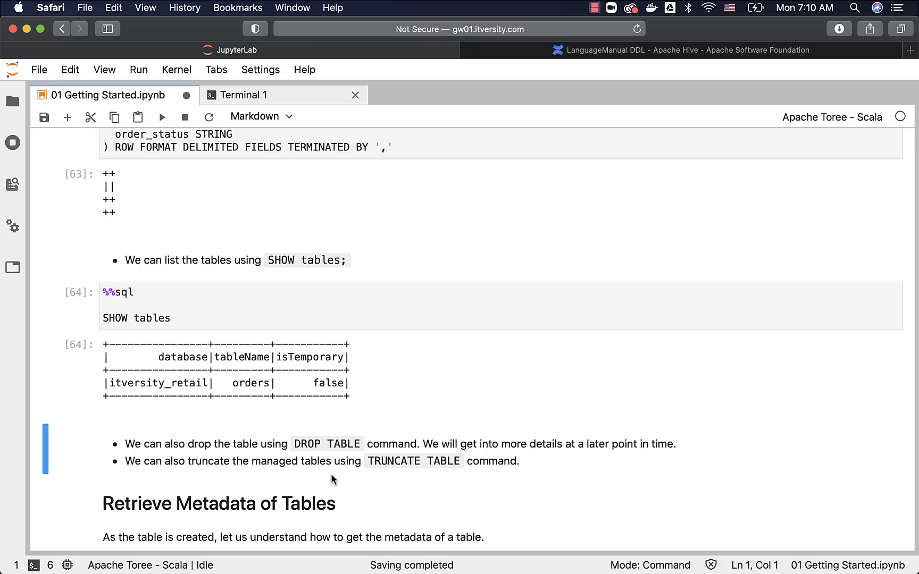
pyautogui.moveTo(430, 472)
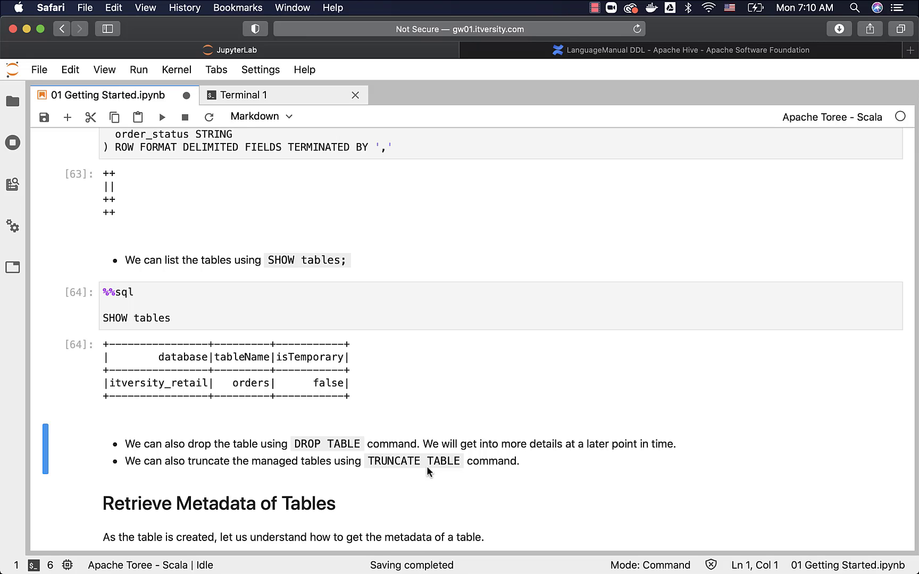
pyautogui.scroll(3)
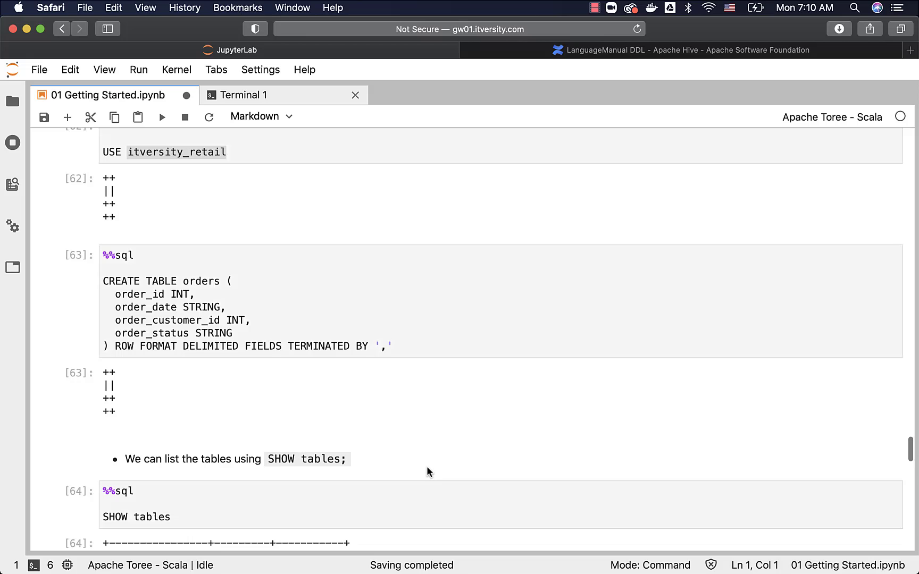
pyautogui.scroll(3)
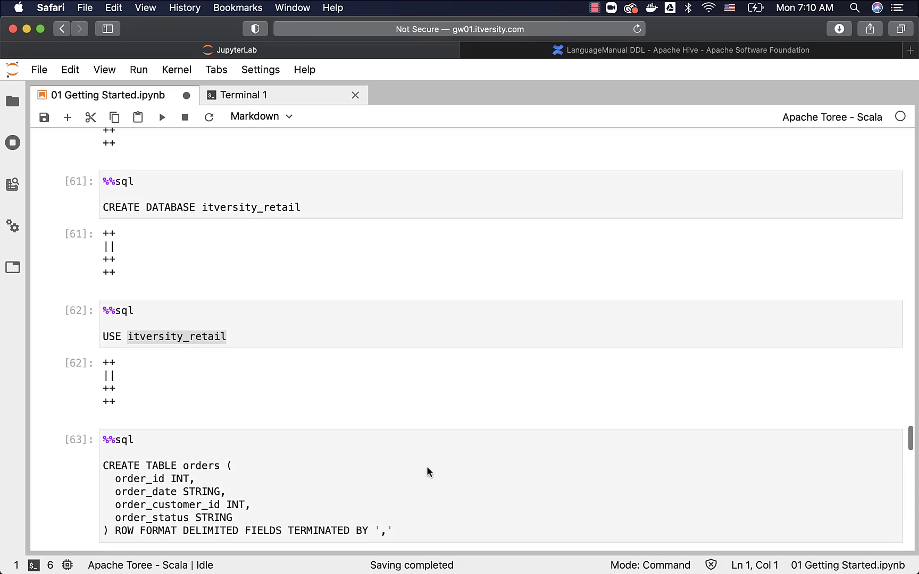
pyautogui.scroll(-3)
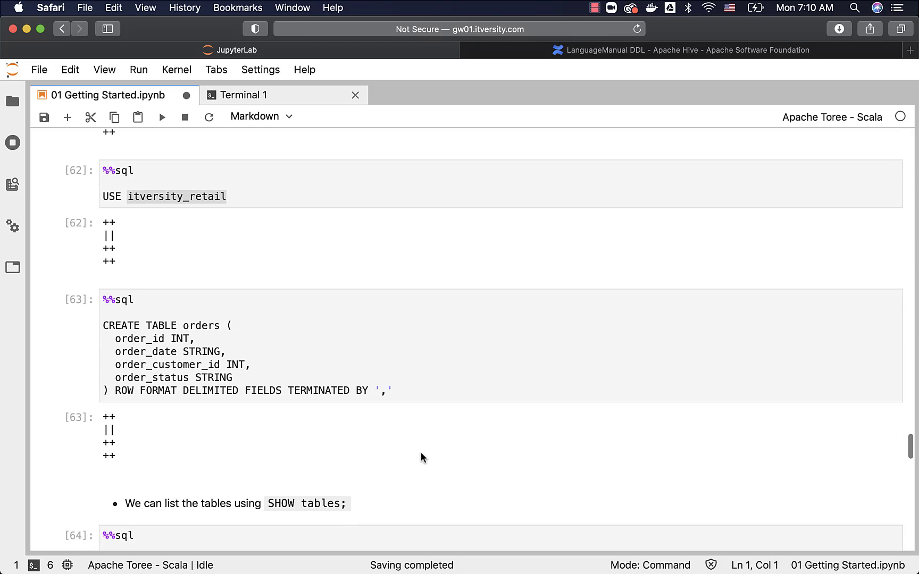
pyautogui.moveTo(312, 379)
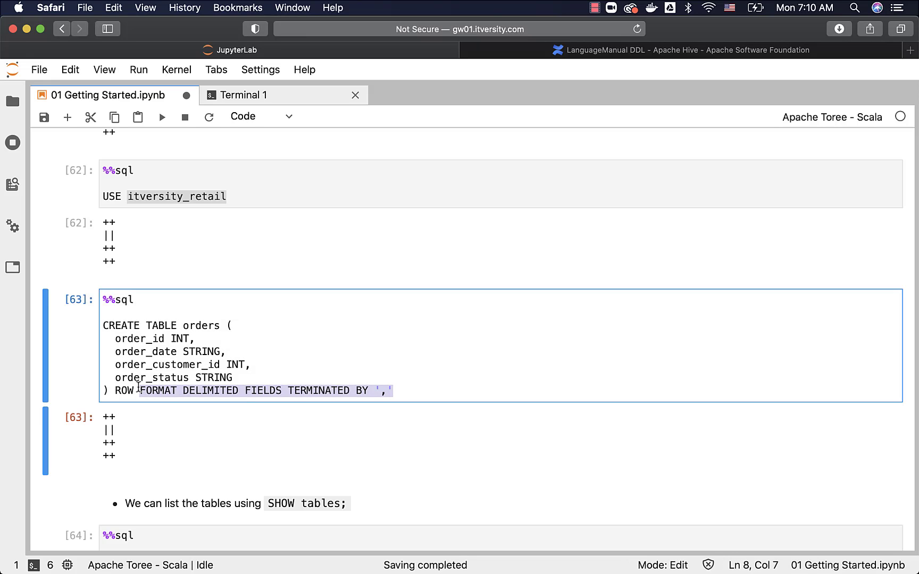
pyautogui.click(120, 390)
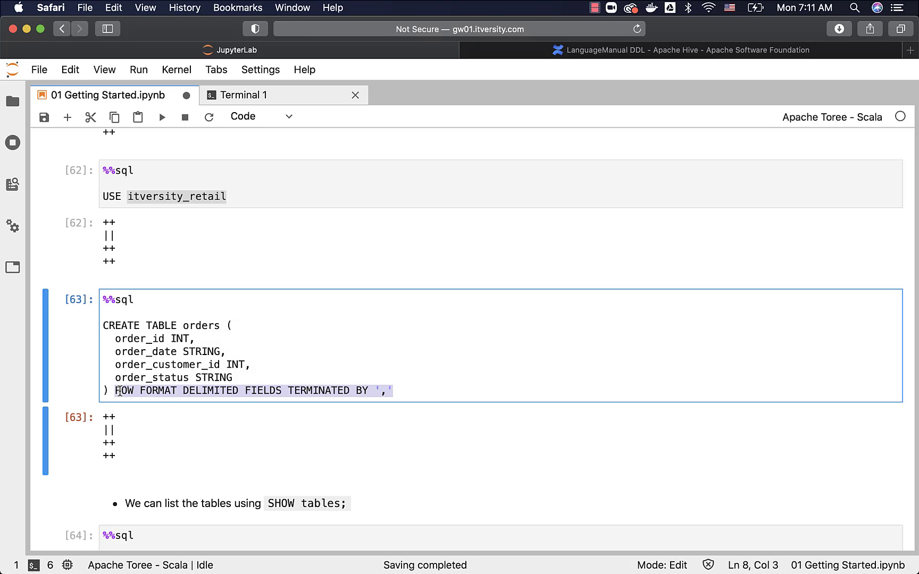